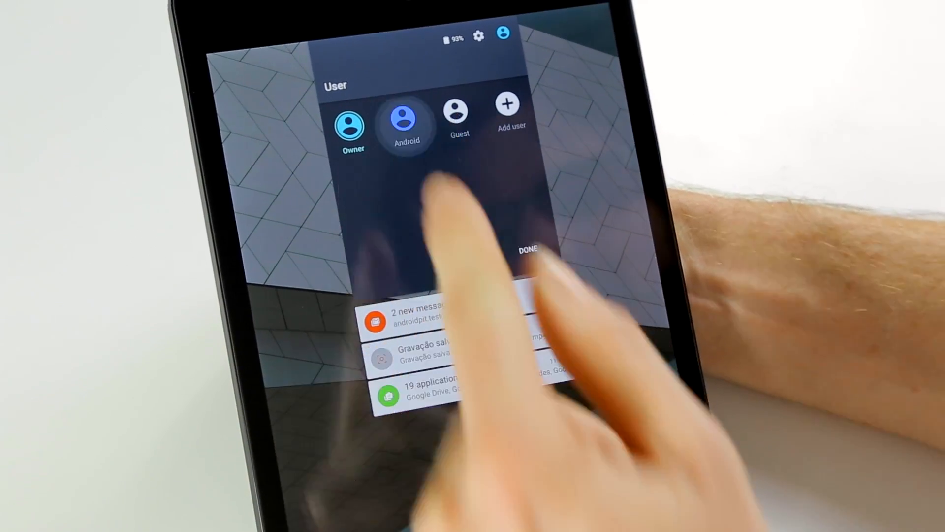
- Switch to the Android user profile and back to another user from the Quick Settings user list
click(407, 117)
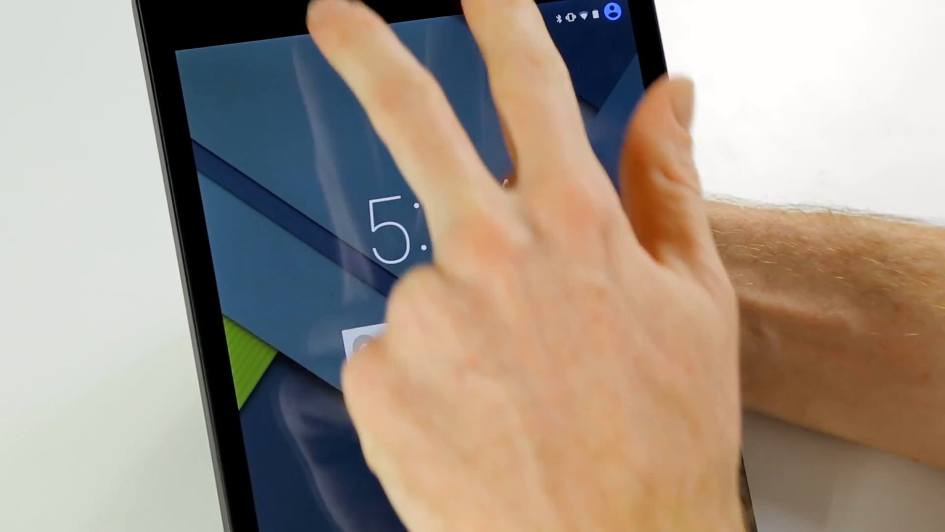
click(614, 12)
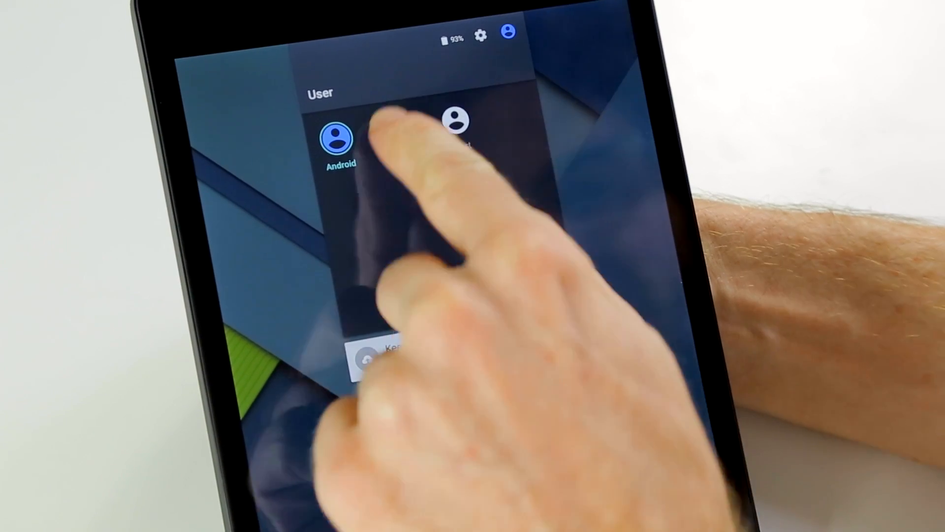
click(336, 138)
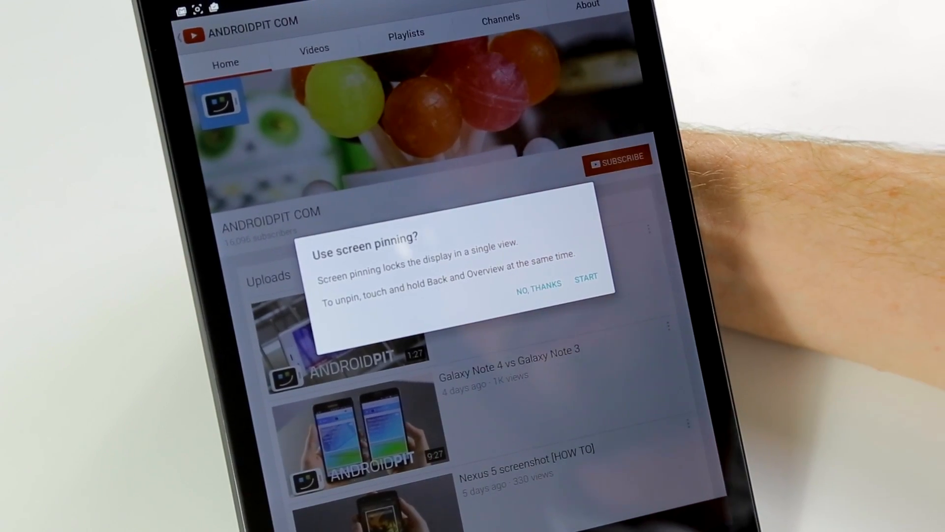
- Dismiss the screen pinning prompt over YouTube and show the full app drawer
click(538, 283)
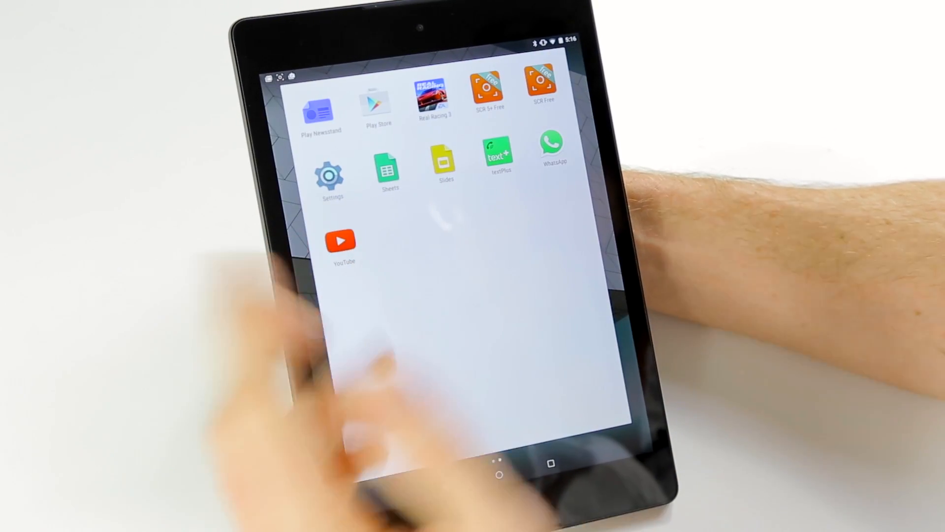
- Reach the Security page in Settings, declining startup encryption with No thanks
click(328, 176)
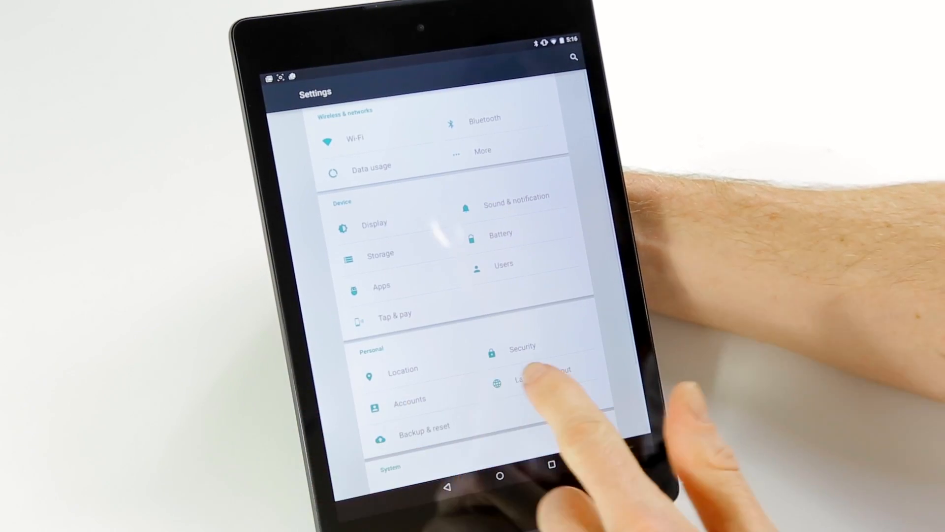
scroll(down, 3)
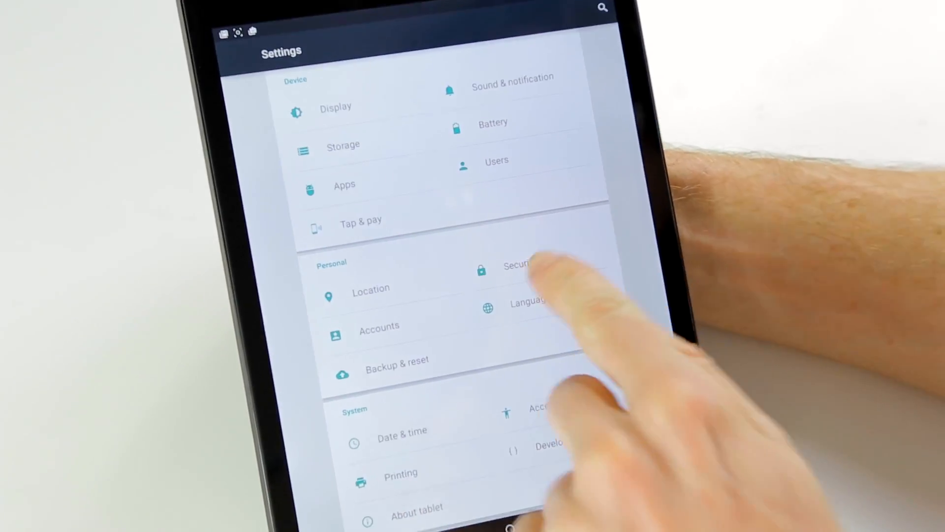
click(519, 267)
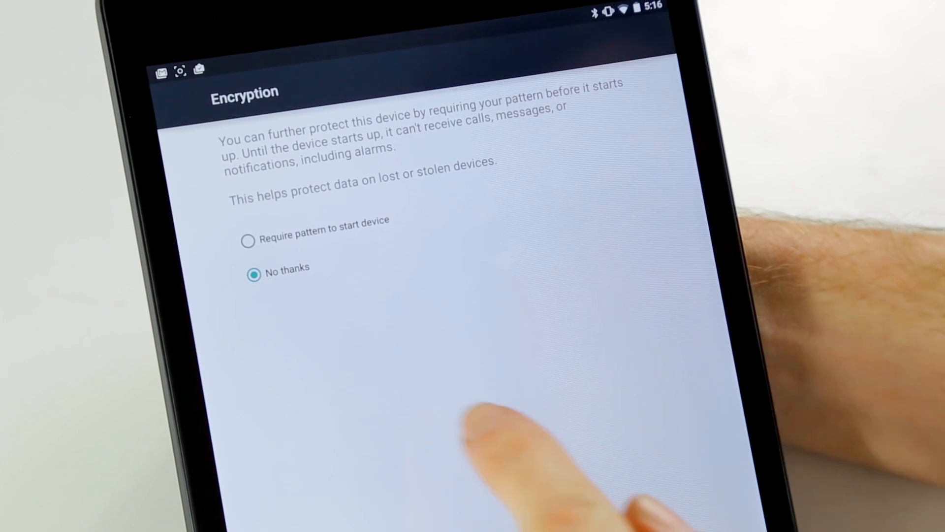
click(247, 241)
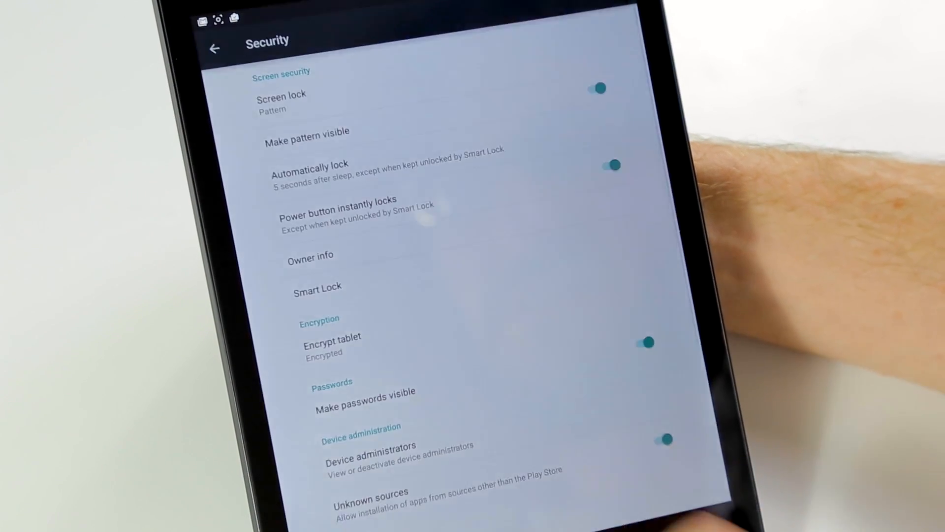
- Unlock Smart Lock with the saved pattern and check Trusted devices, which lists none connected
click(281, 101)
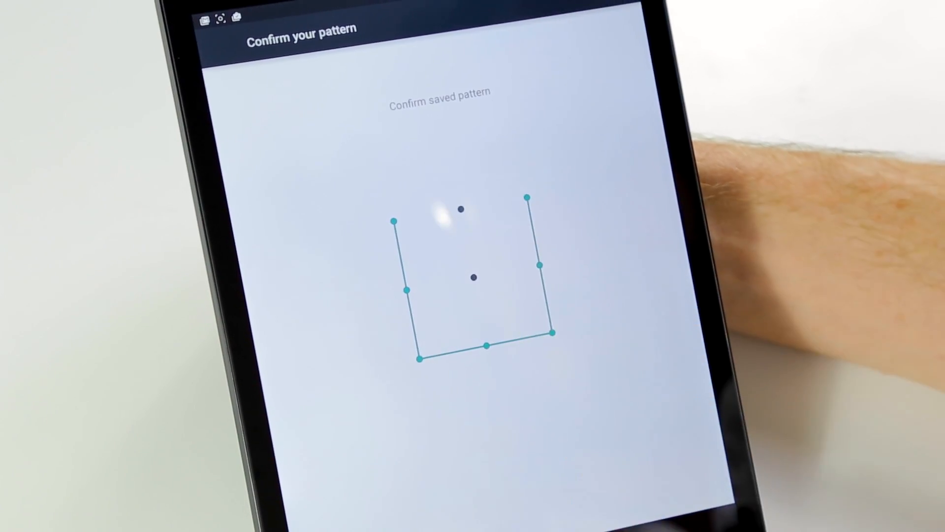
drag(395, 220, 548, 332)
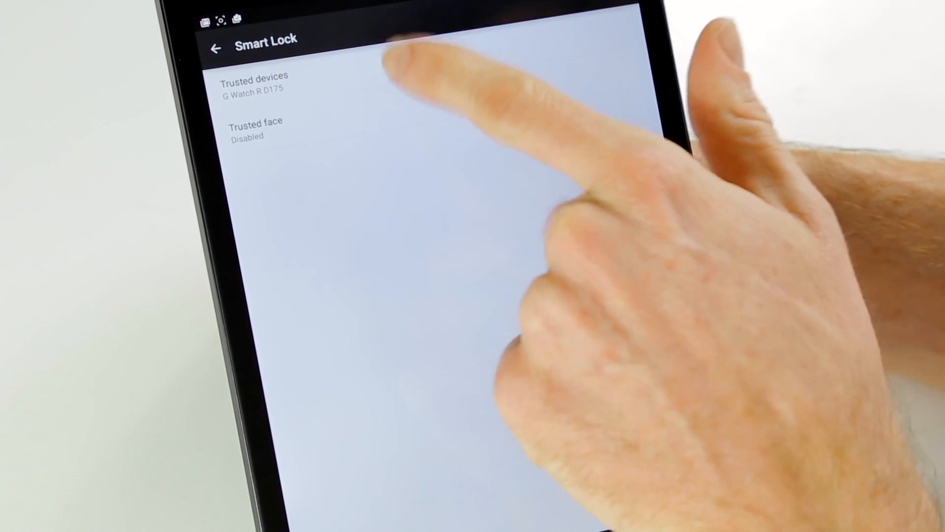
click(253, 82)
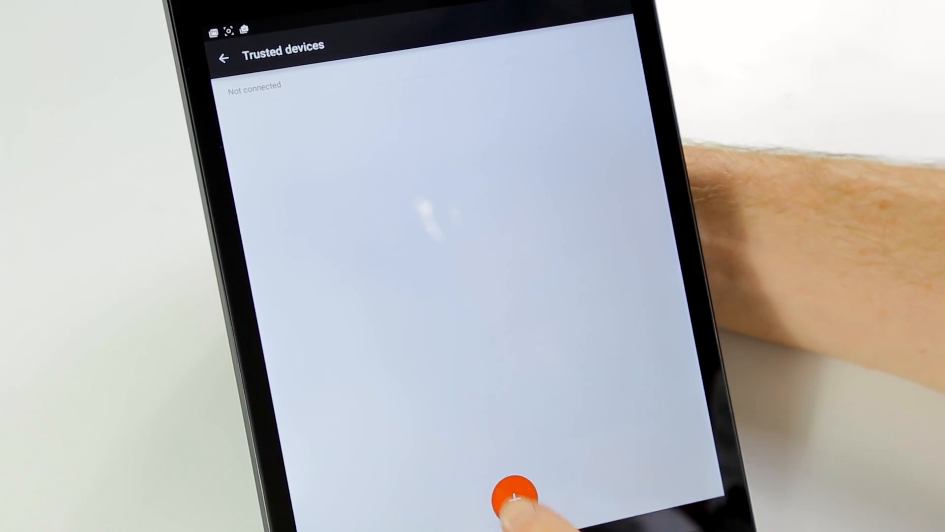
click(515, 497)
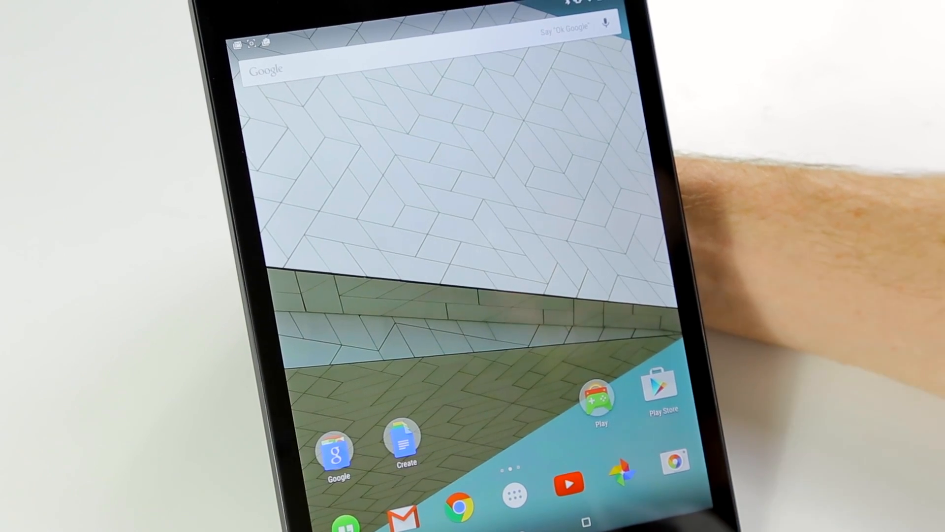
- Turn Battery saver on in Settings > Battery, confirm it, and return to the home screen
click(514, 495)
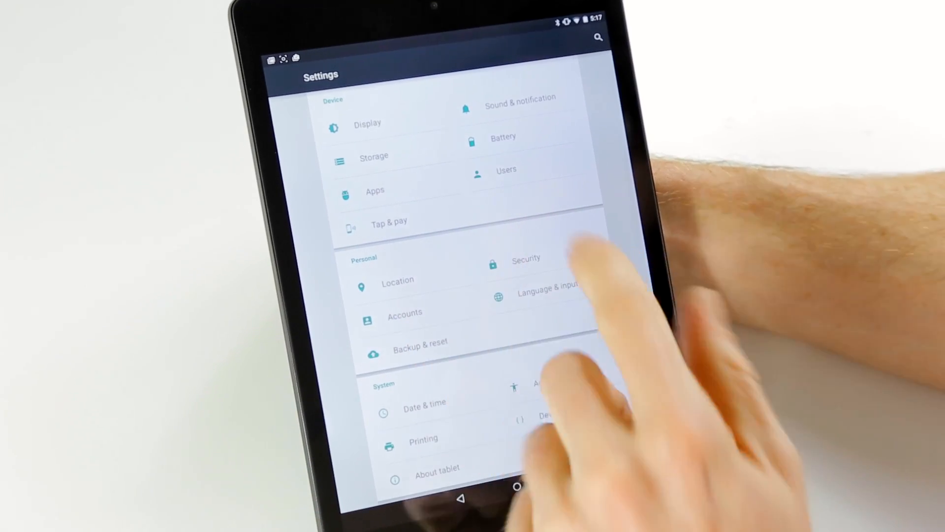
click(503, 137)
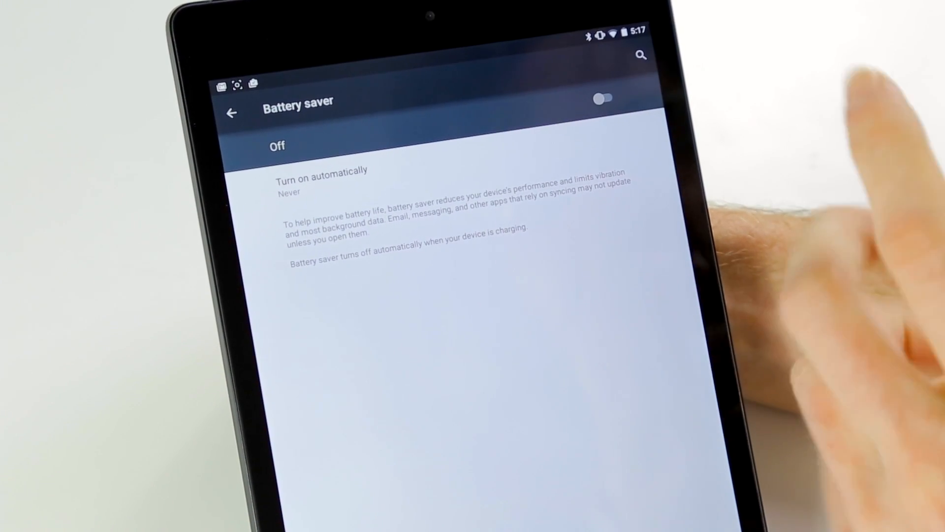
click(603, 97)
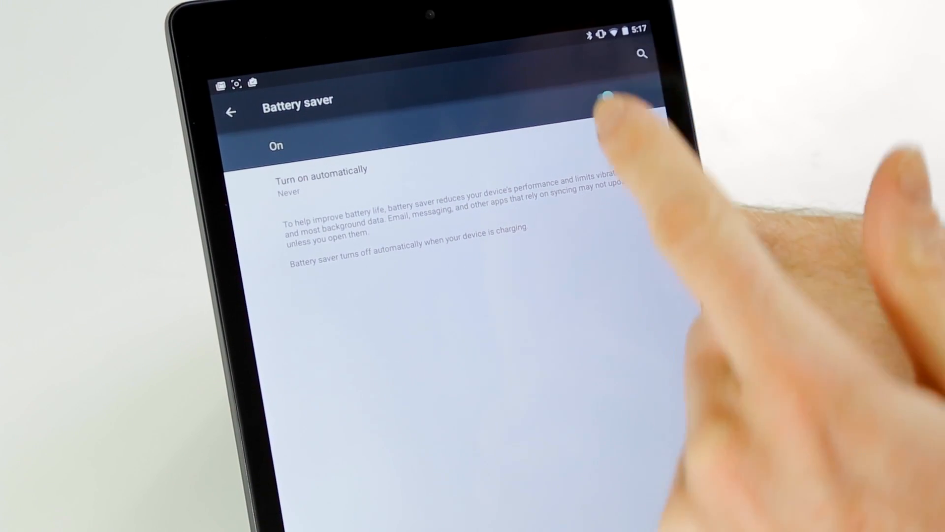
click(608, 79)
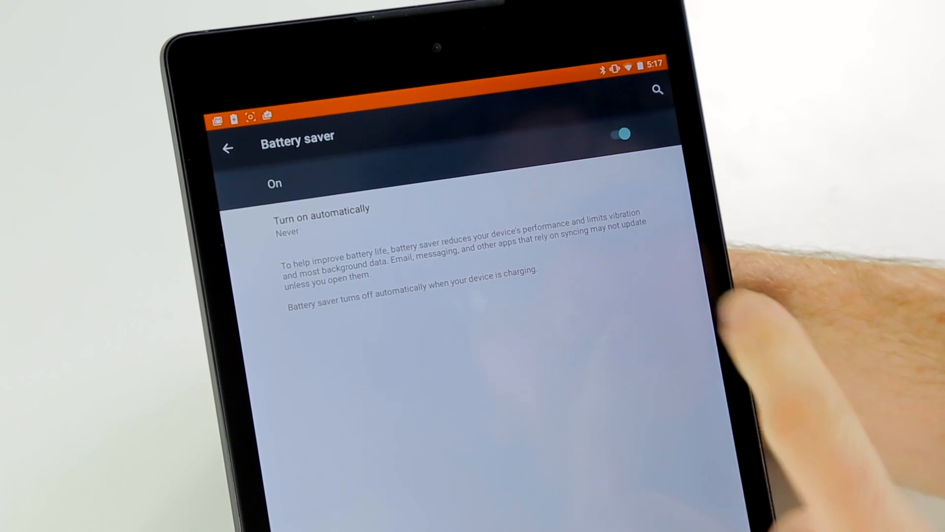
click(621, 134)
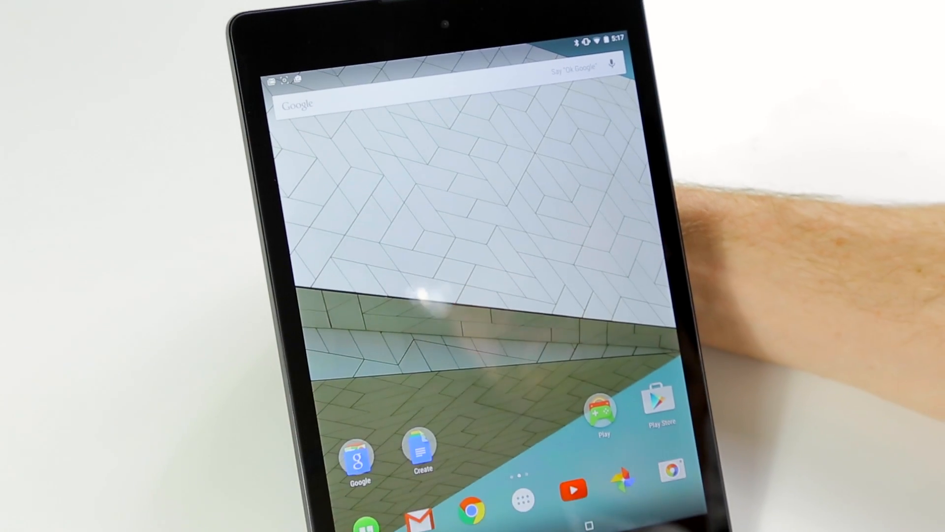
click(521, 503)
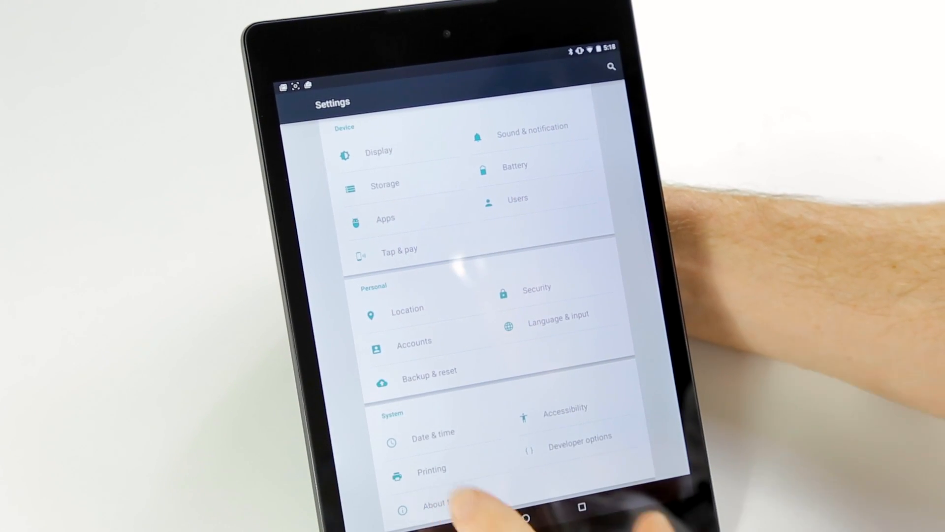
click(437, 504)
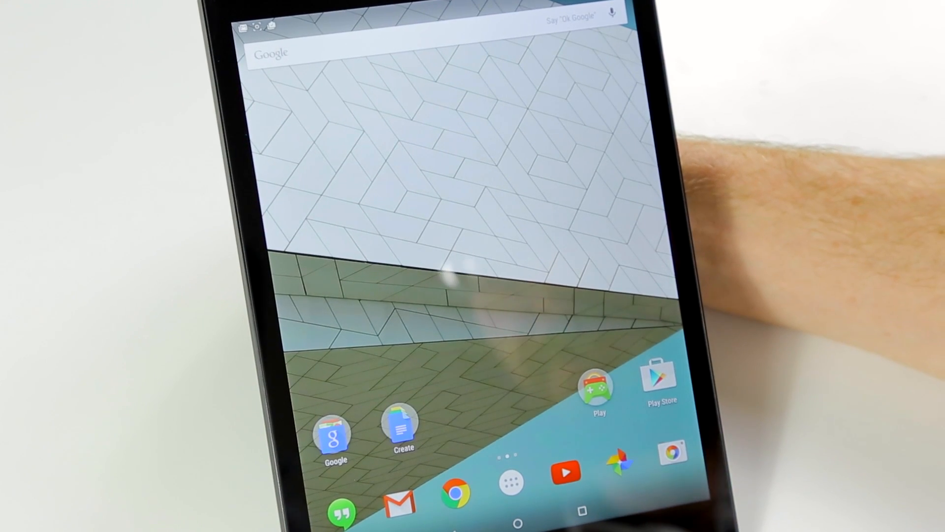
- Show the Play folder's apps: Games, Movies, Music, Books and Newsstand
click(334, 430)
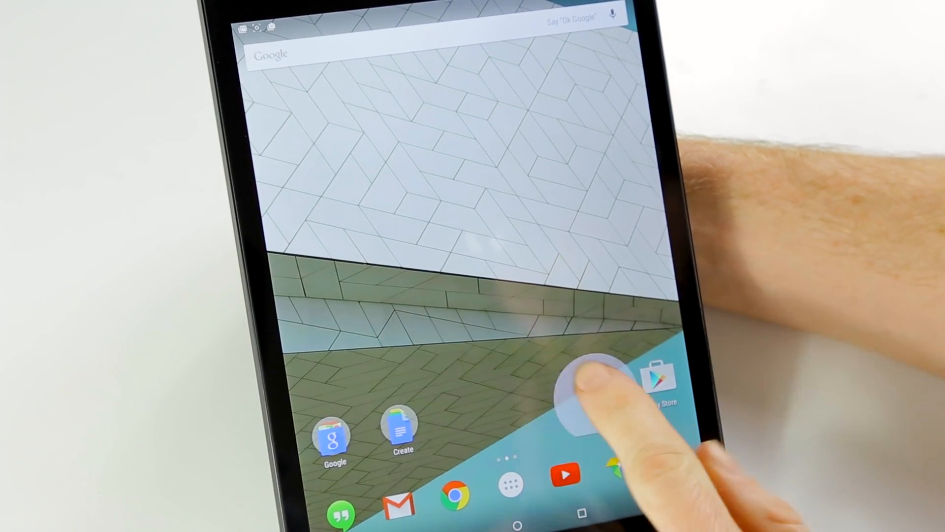
click(591, 392)
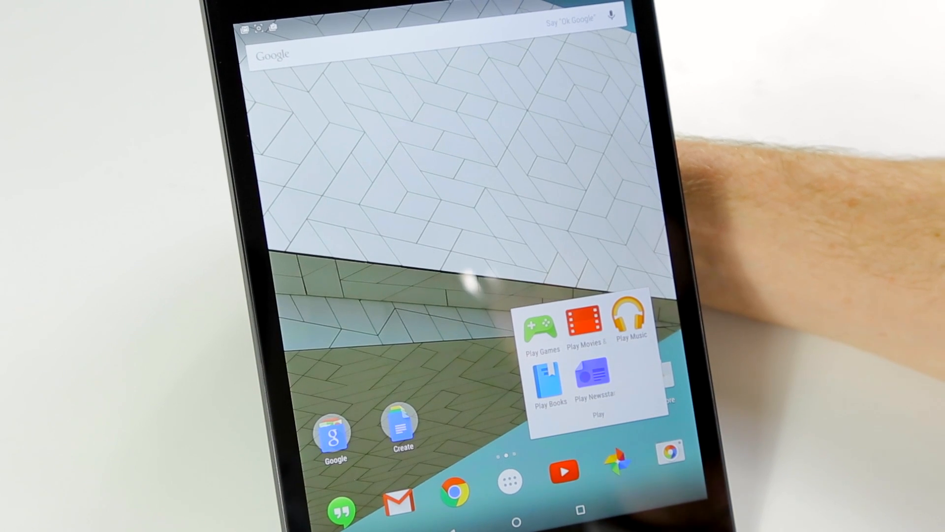